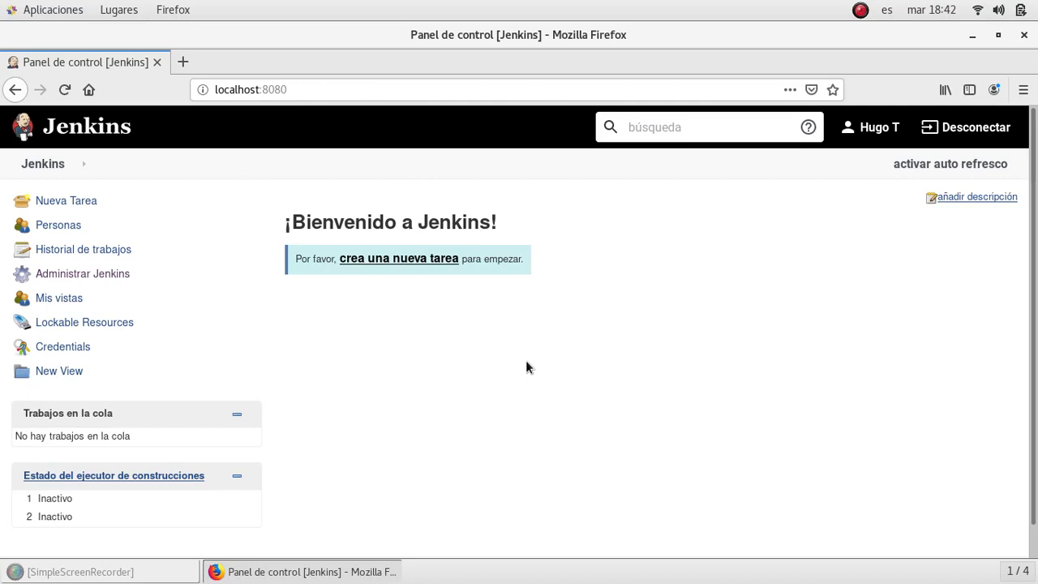
{"action": "mouse_move", "coordinate": [680, 264]}
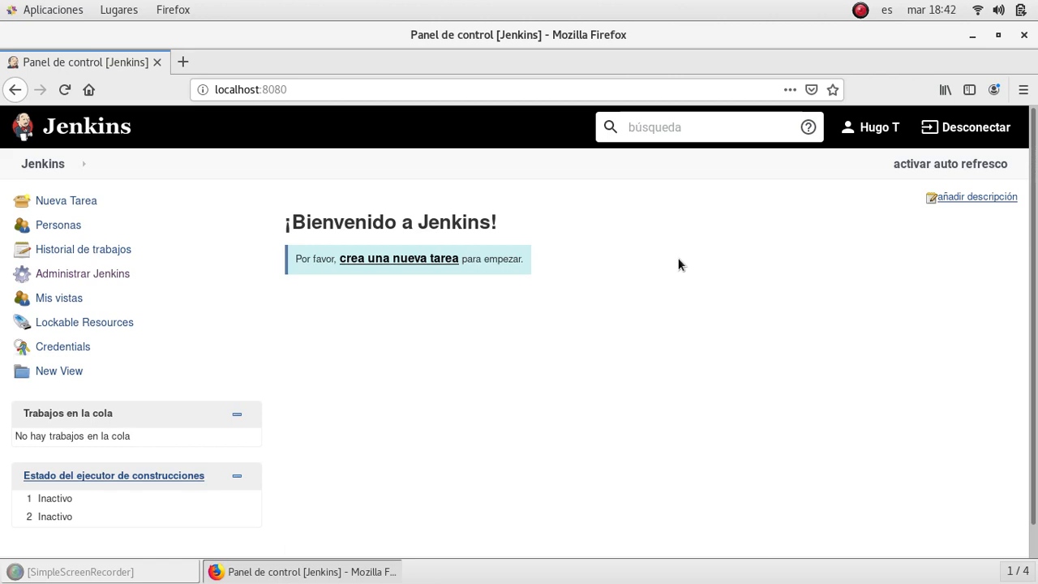
{"action": "mouse_move", "coordinate": [443, 376]}
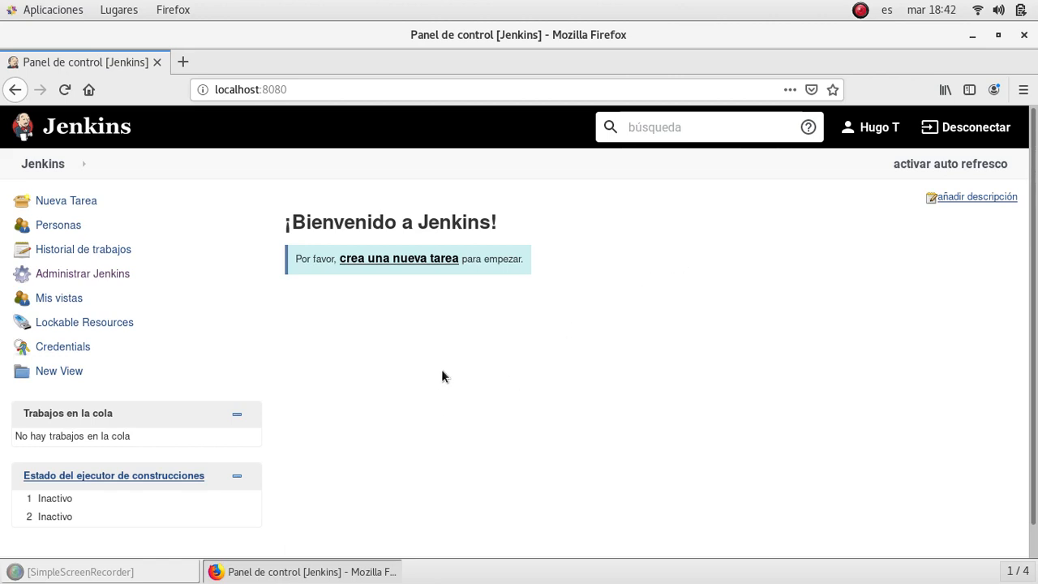
{"action": "mouse_move", "coordinate": [261, 194]}
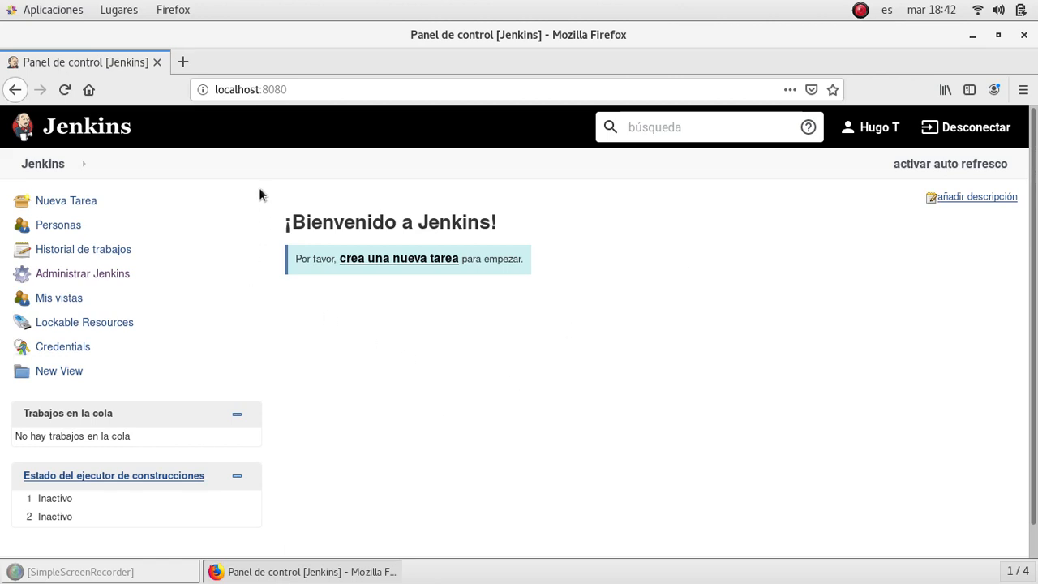
{"action": "mouse_move", "coordinate": [203, 189]}
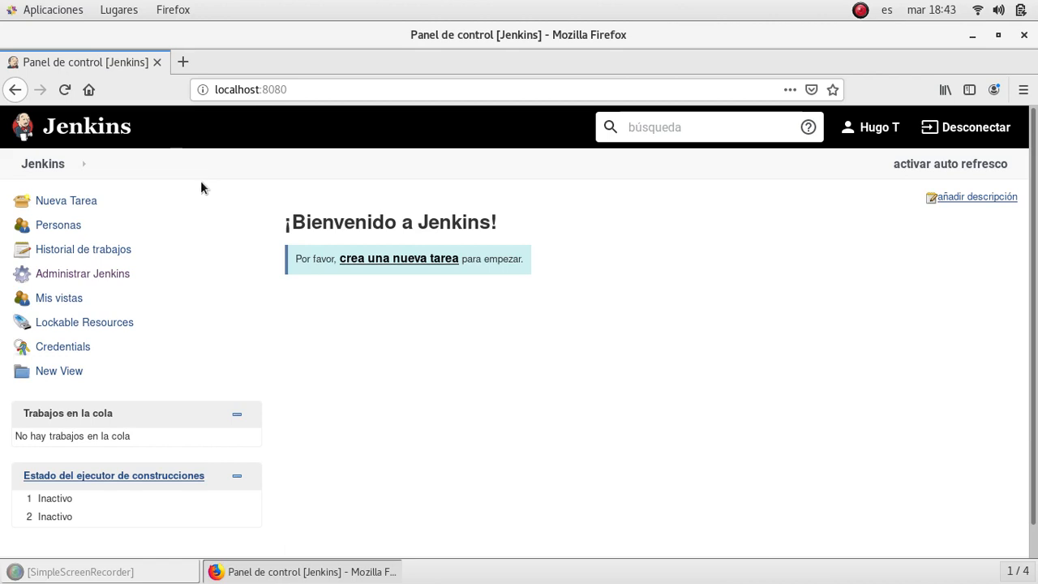
{"action": "mouse_move", "coordinate": [592, 396]}
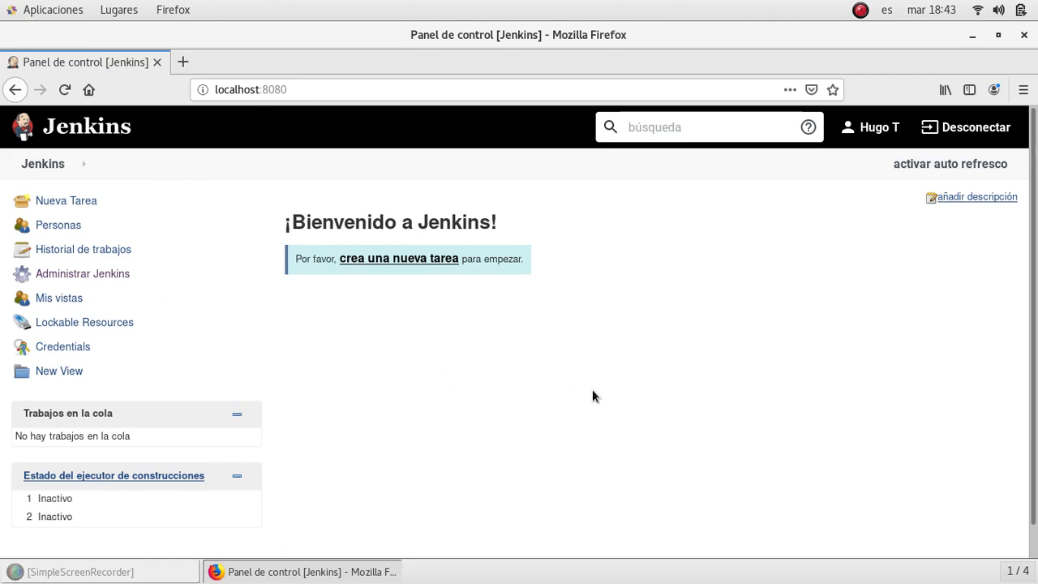
{"action": "mouse_move", "coordinate": [645, 299]}
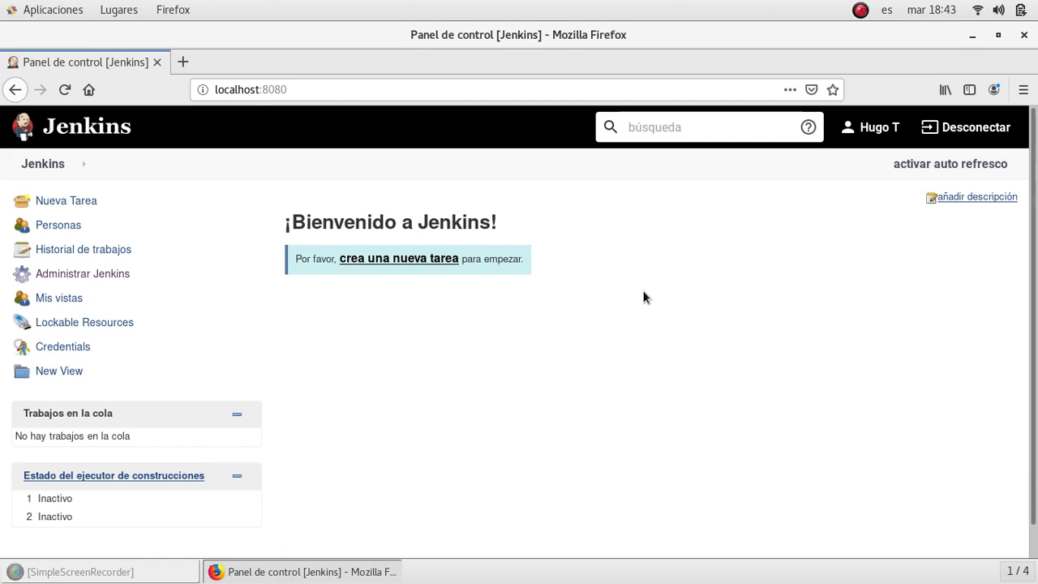
{"action": "mouse_move", "coordinate": [681, 297]}
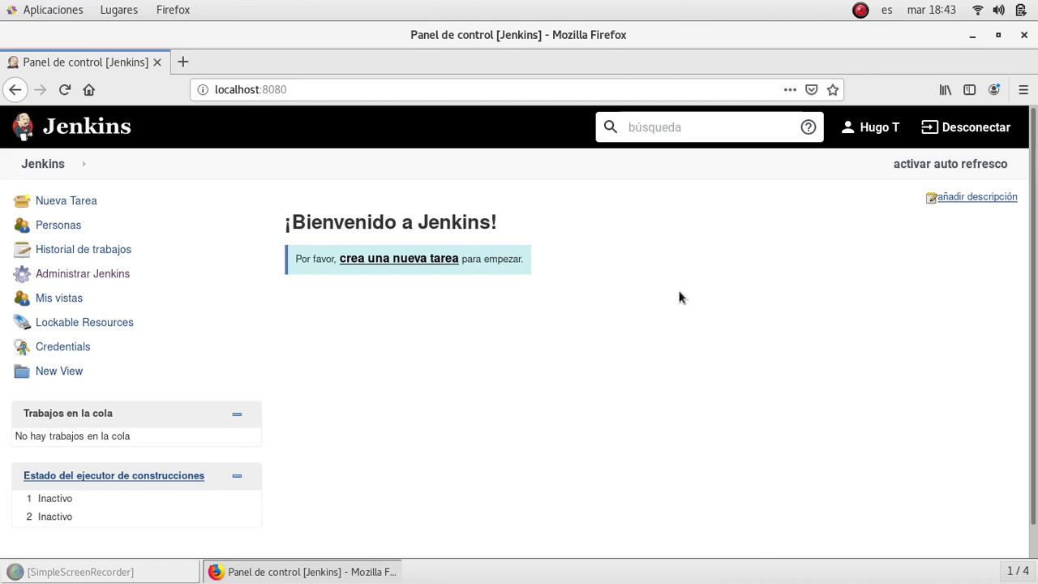
{"action": "mouse_move", "coordinate": [634, 264]}
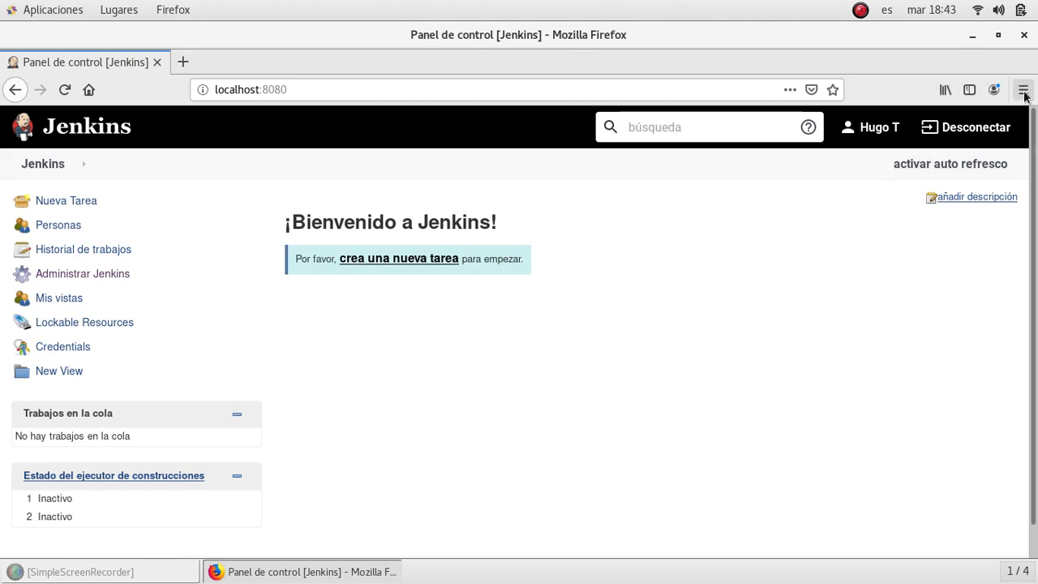
Reach Preferencias from the main menu and scroll to the Idioma section showing Spanish (Mexico)
{"action": "left_click", "coordinate": [1021, 90]}
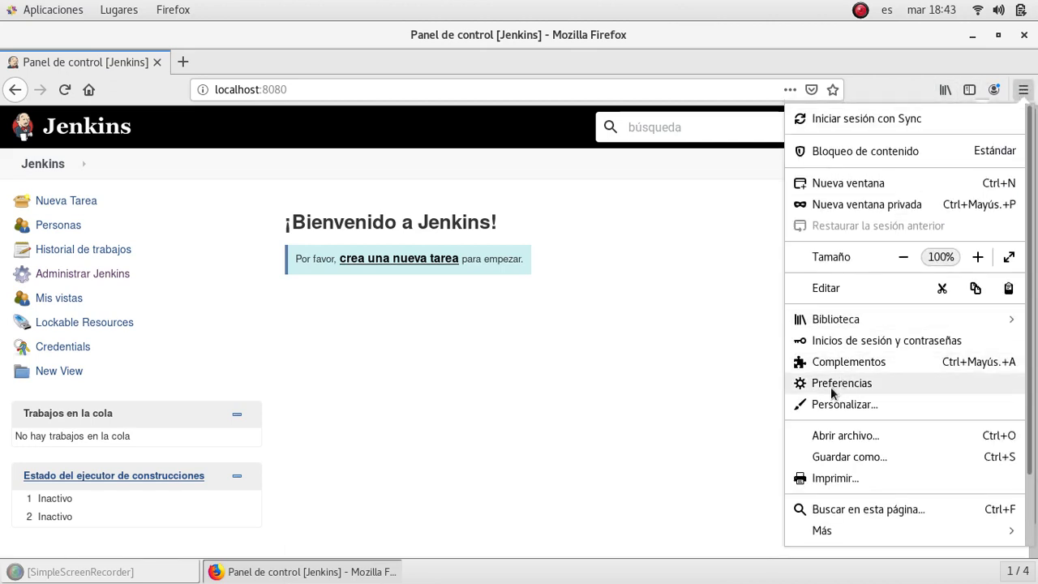
{"action": "left_click", "coordinate": [840, 382]}
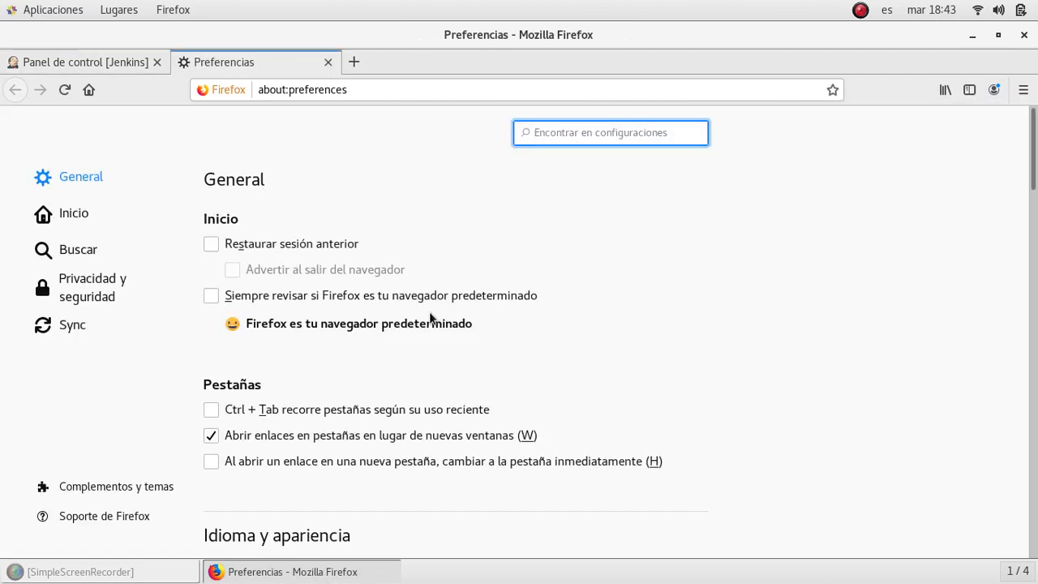
{"action": "scroll", "scroll_direction": "down", "scroll_amount": 3}
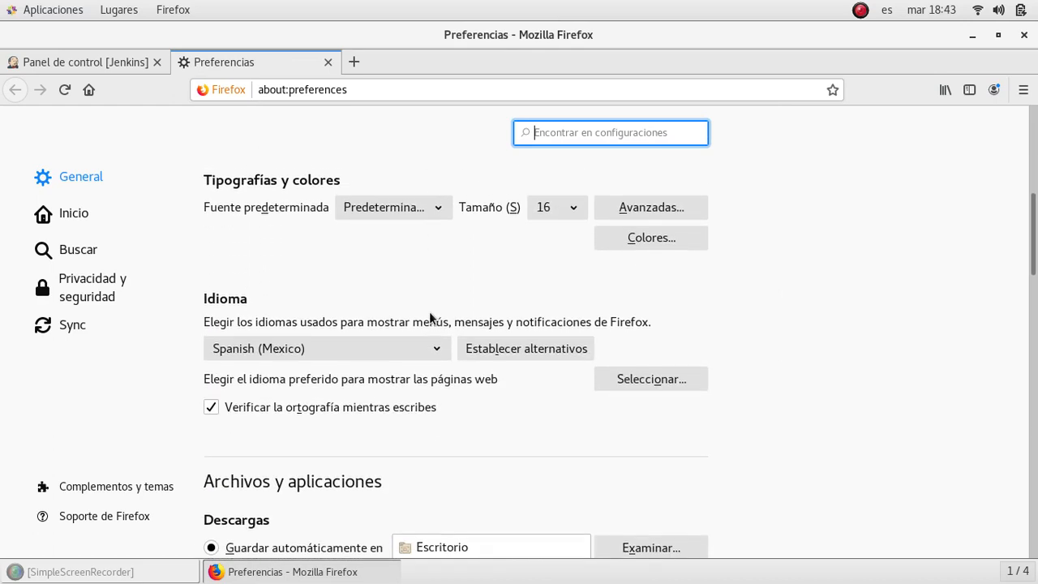
{"action": "scroll", "scroll_direction": "up", "scroll_amount": 3}
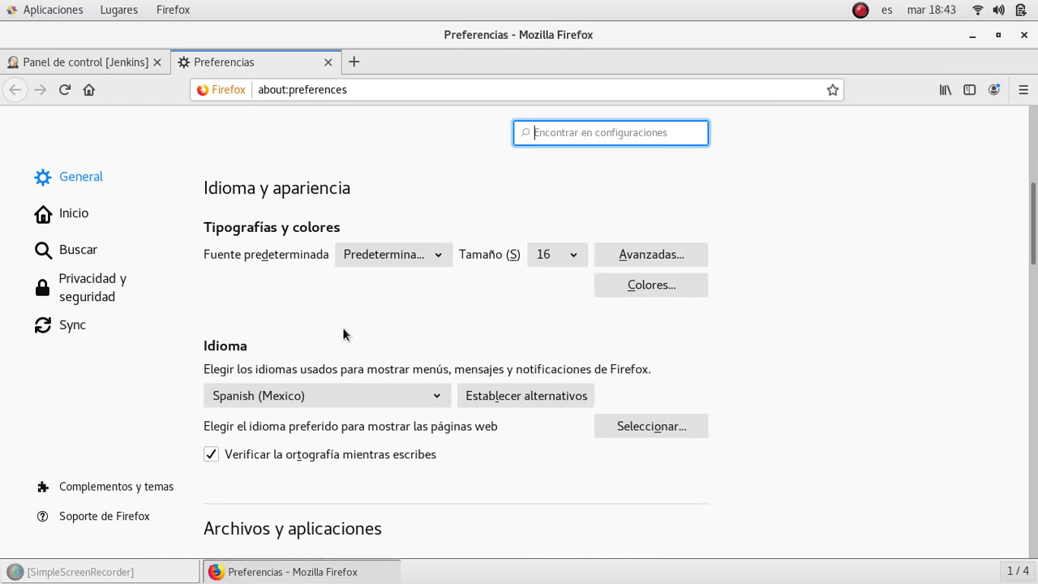
{"action": "scroll", "scroll_direction": "down", "scroll_amount": 3}
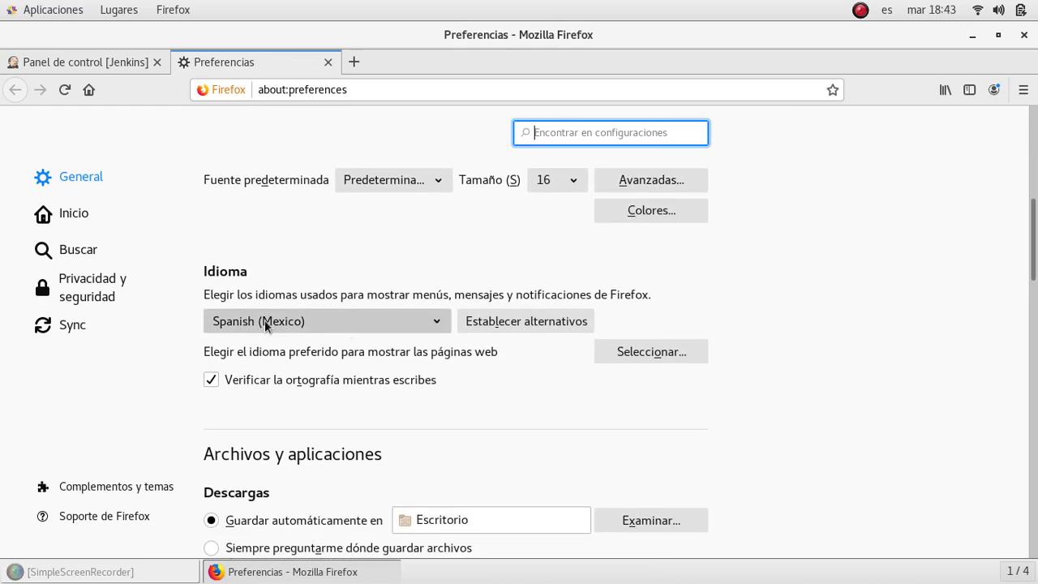
{"action": "mouse_move", "coordinate": [305, 324]}
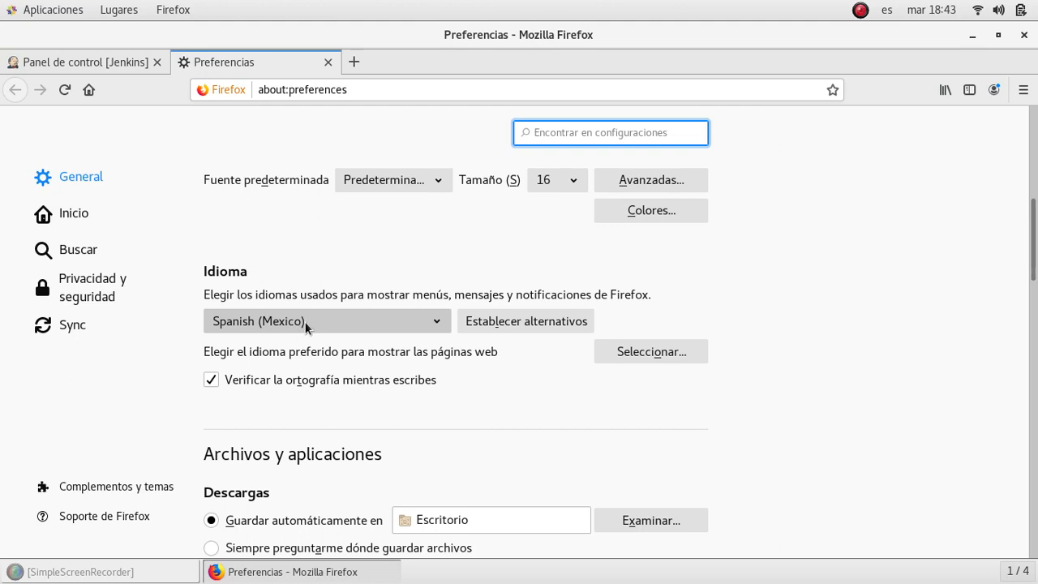
Choose English (United Kingdom) as the display language in place of Spanish (Mexico)
{"action": "left_click", "coordinate": [324, 321]}
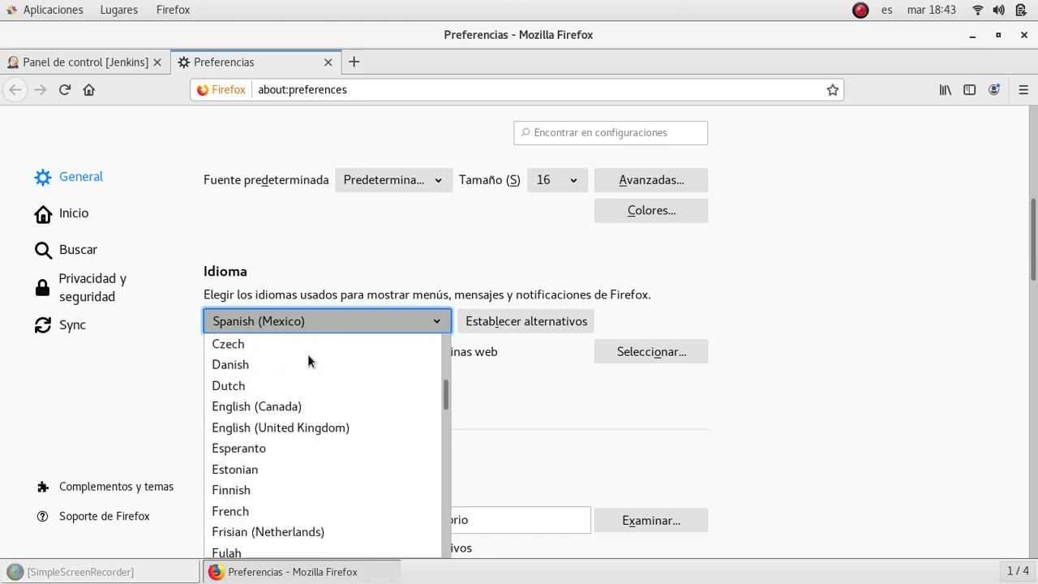
{"action": "mouse_move", "coordinate": [284, 428]}
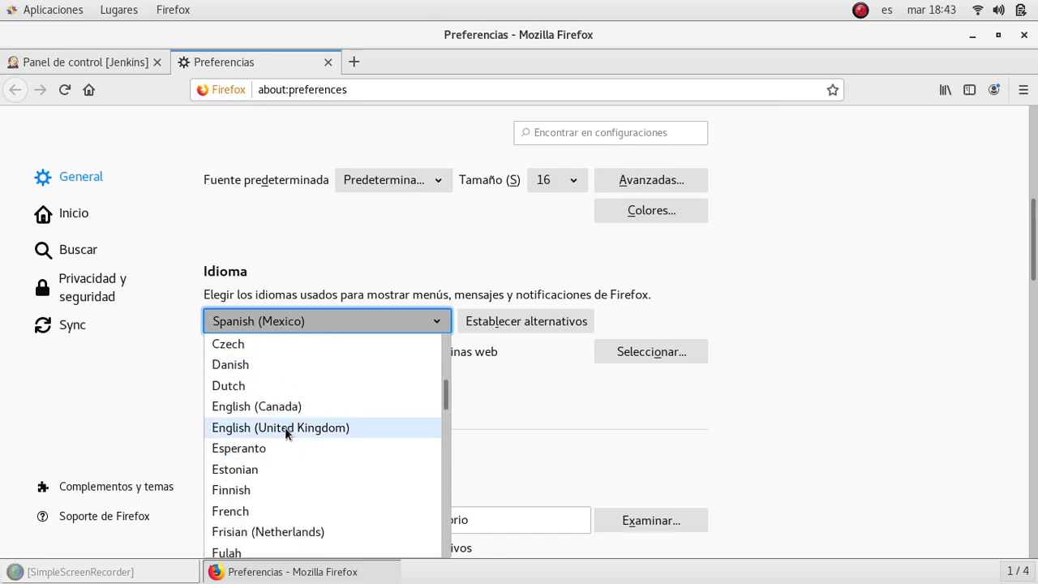
{"action": "left_click", "coordinate": [279, 428]}
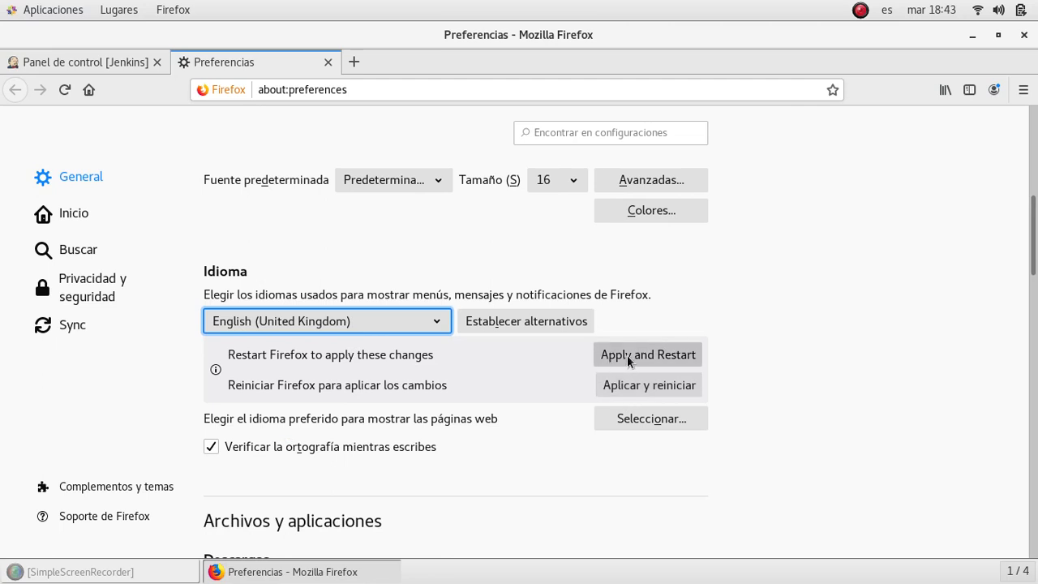
{"action": "mouse_move", "coordinate": [638, 360]}
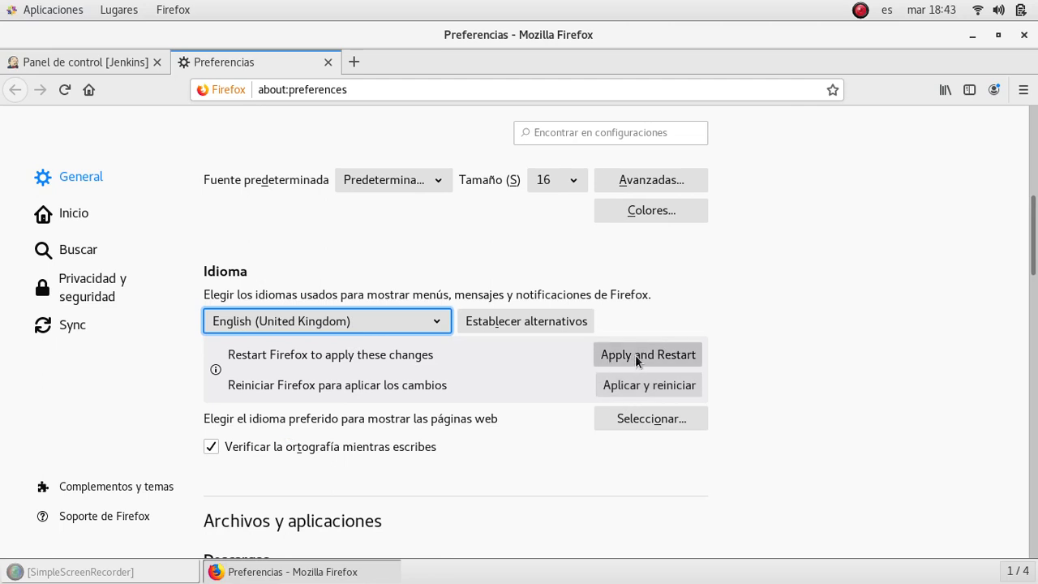
Apply and restart Firefox, then bring the relaunched Preferences window to the front in English
{"action": "left_click", "coordinate": [647, 354]}
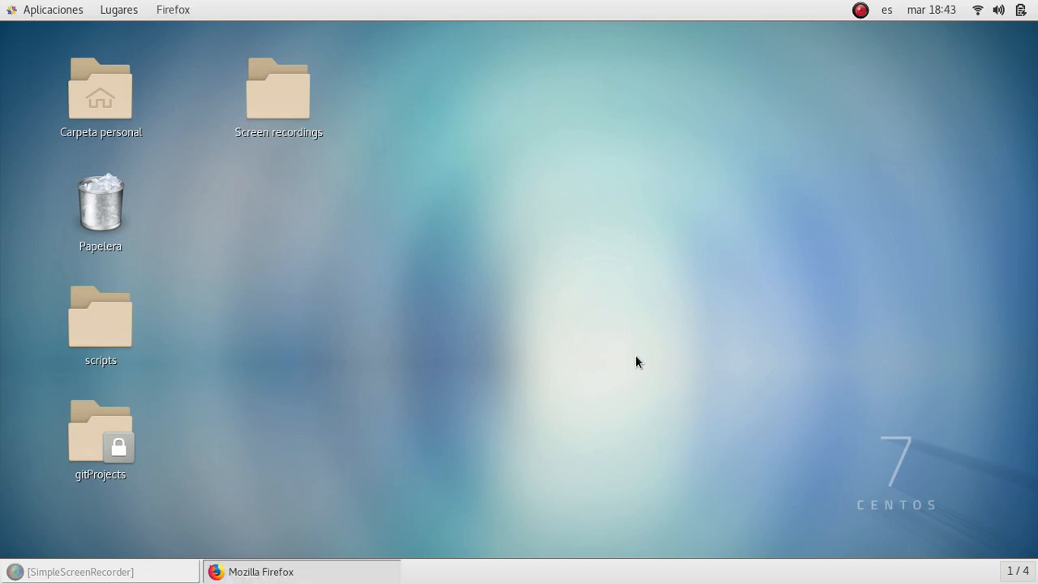
{"action": "mouse_move", "coordinate": [560, 308]}
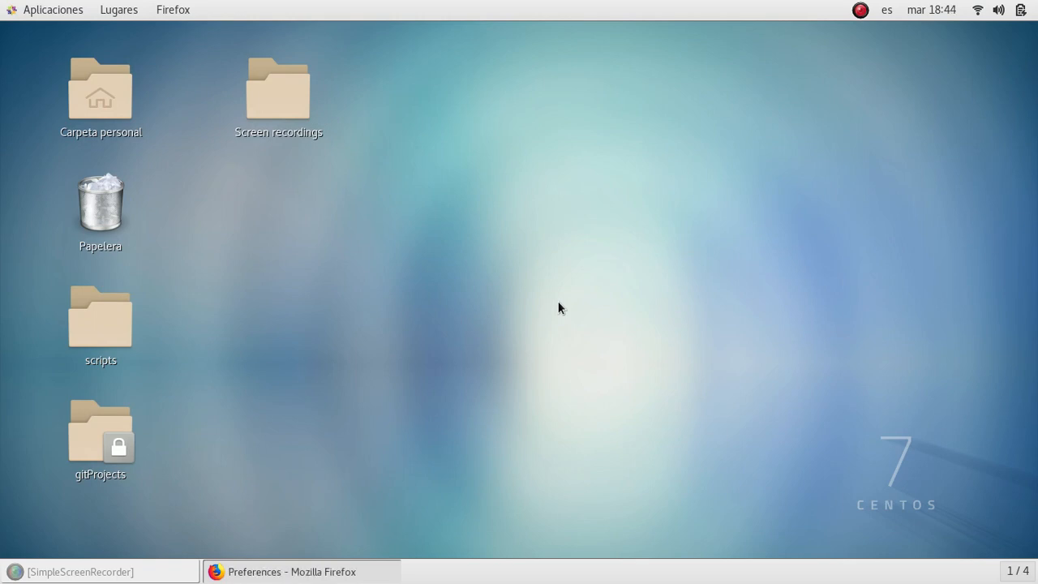
{"action": "left_click", "coordinate": [301, 571]}
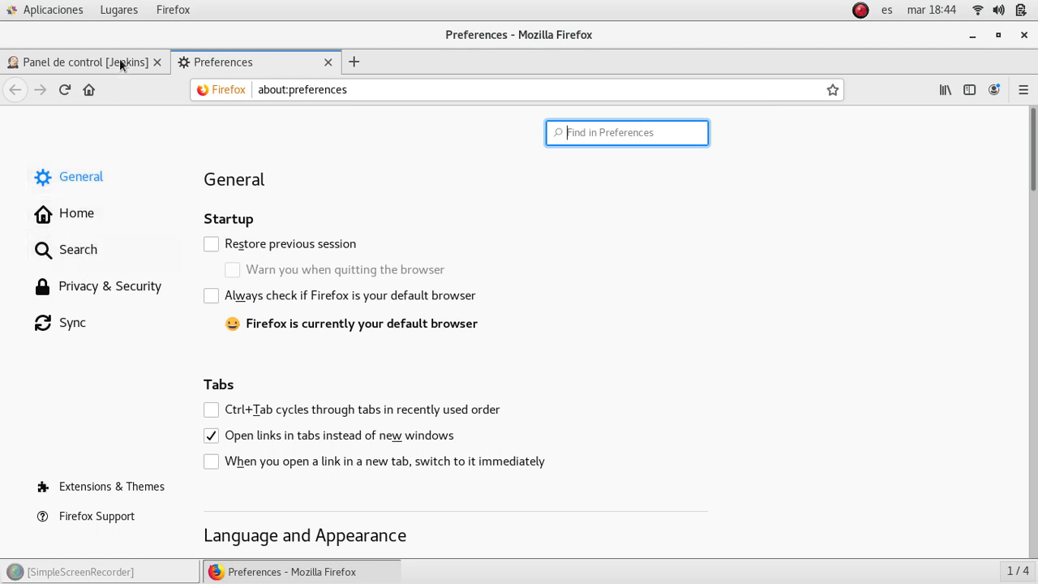
Return to the Jenkins dashboard tab, now welcoming the user in English
{"action": "left_click", "coordinate": [81, 61]}
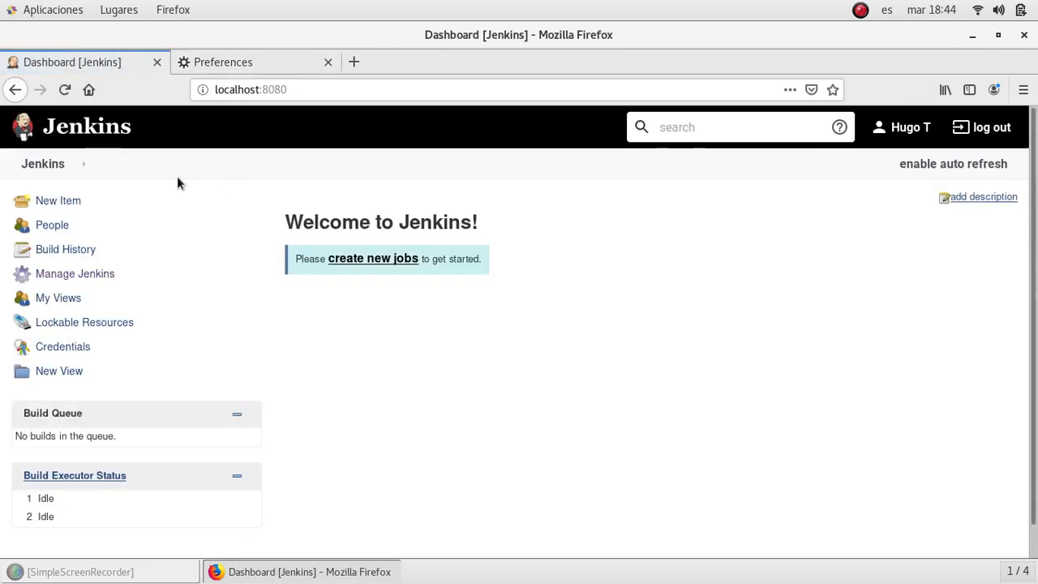
{"action": "mouse_move", "coordinate": [616, 373]}
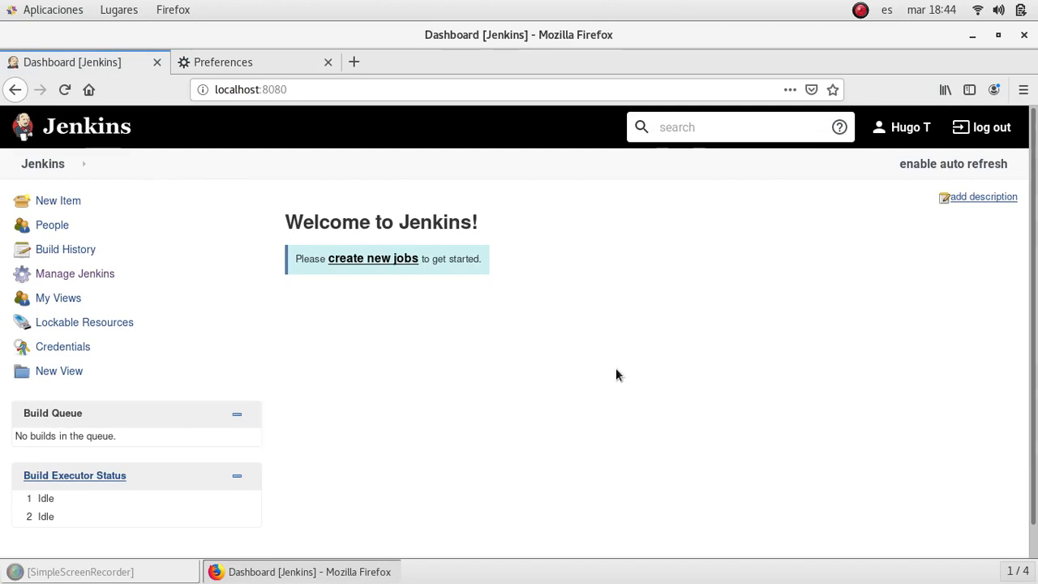